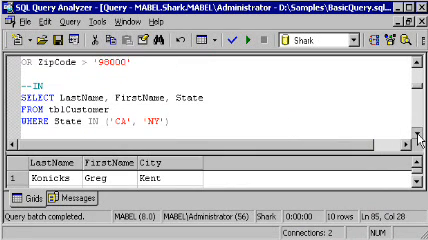
scroll("down", 3)
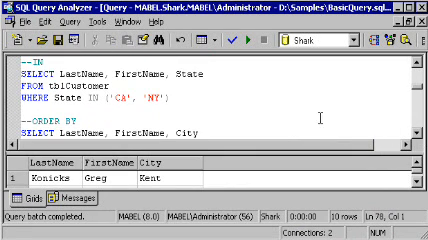